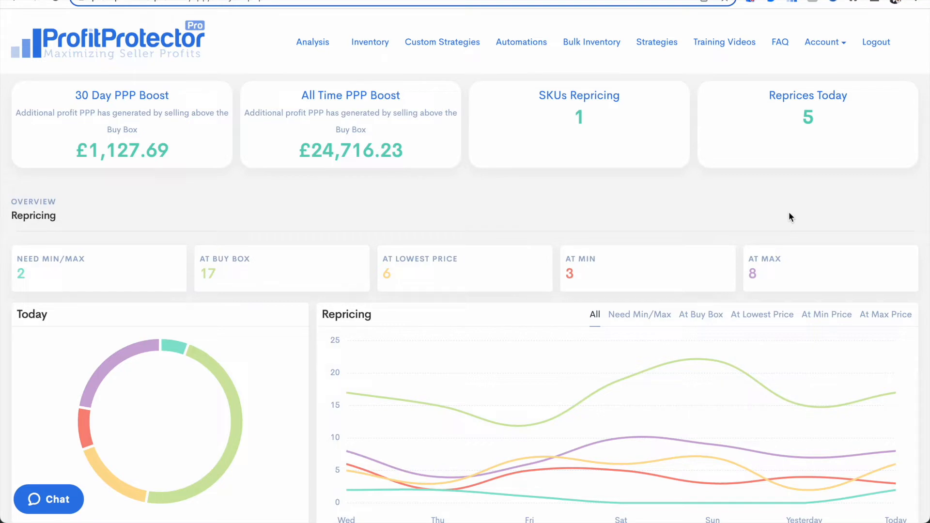
{"action": "mouse_move", "coordinate": [219, 188]}
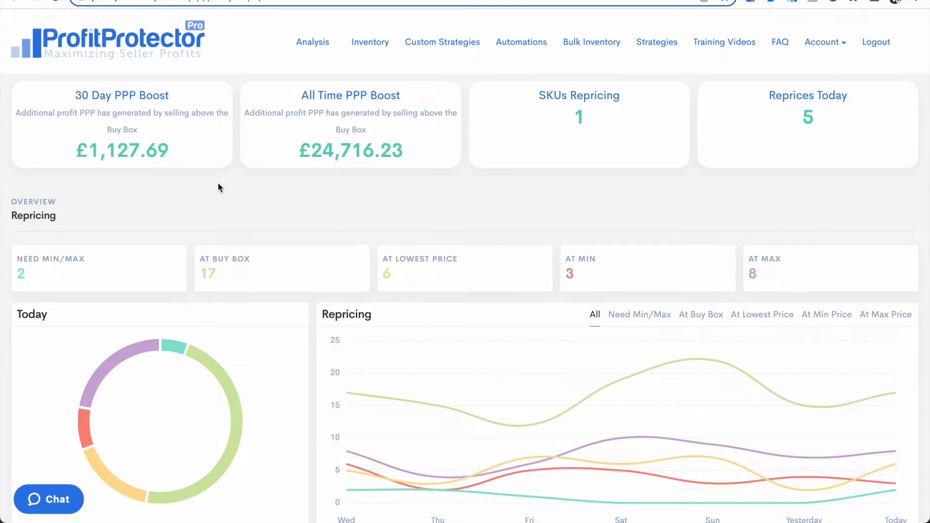
{"action": "mouse_move", "coordinate": [174, 124]}
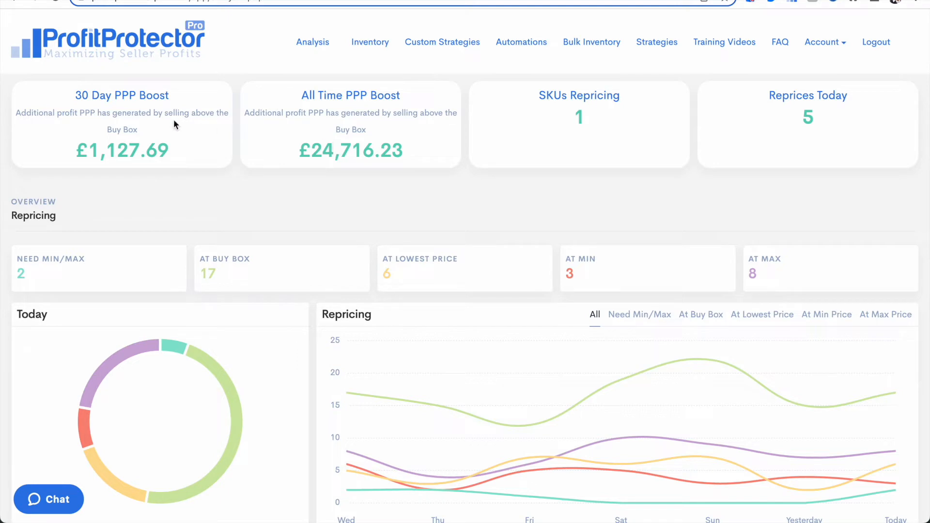
{"action": "mouse_move", "coordinate": [369, 42]}
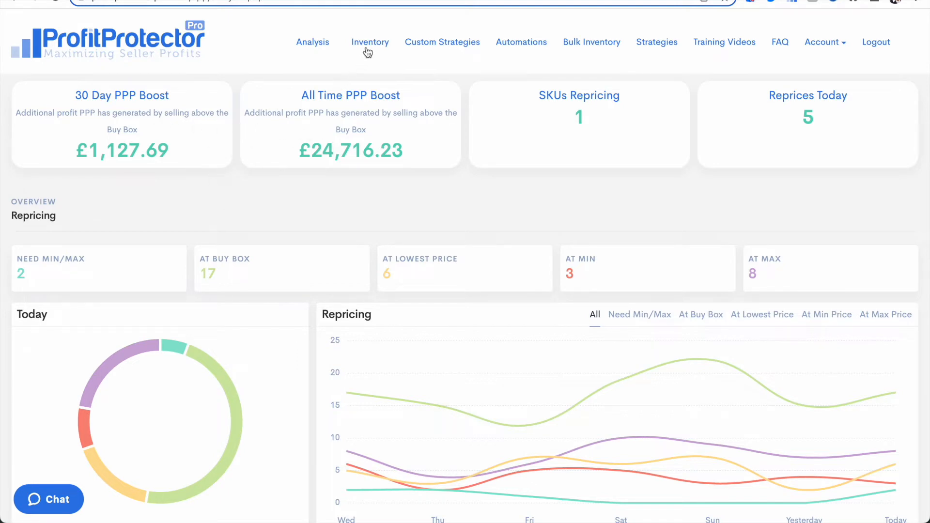
Step: Go to the Inventory page listing repriced products with their boost totals
{"action": "left_click", "coordinate": [369, 41]}
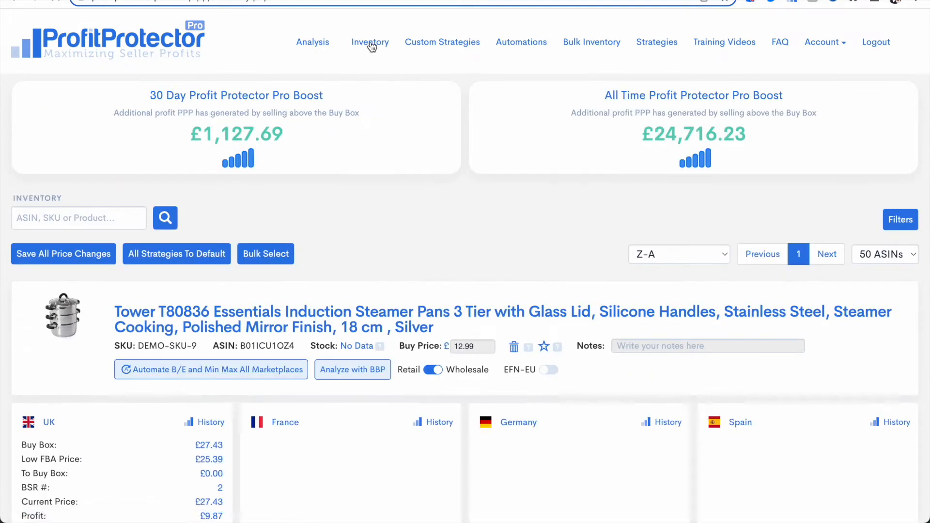
{"action": "mouse_move", "coordinate": [313, 112]}
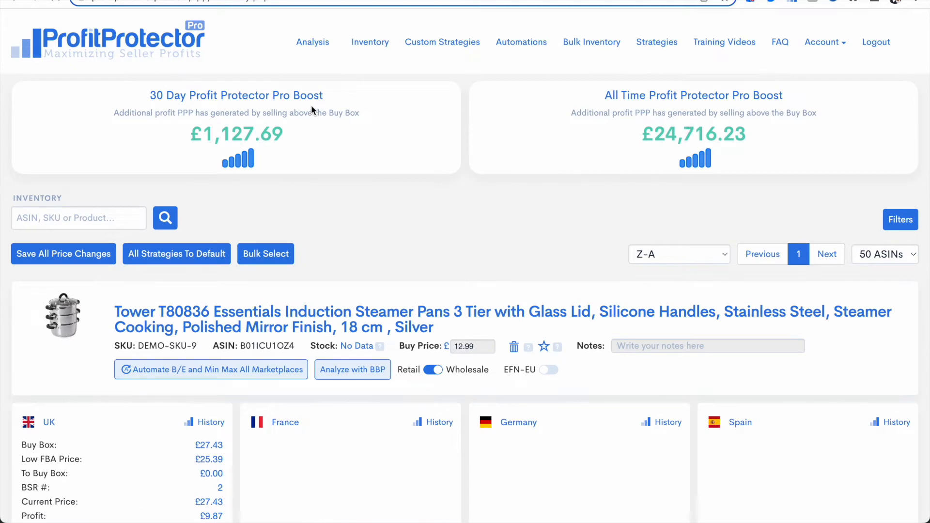
Step: Return to the Analysis dashboard to see the All Time PPP Boost explanation
{"action": "left_click", "coordinate": [312, 41]}
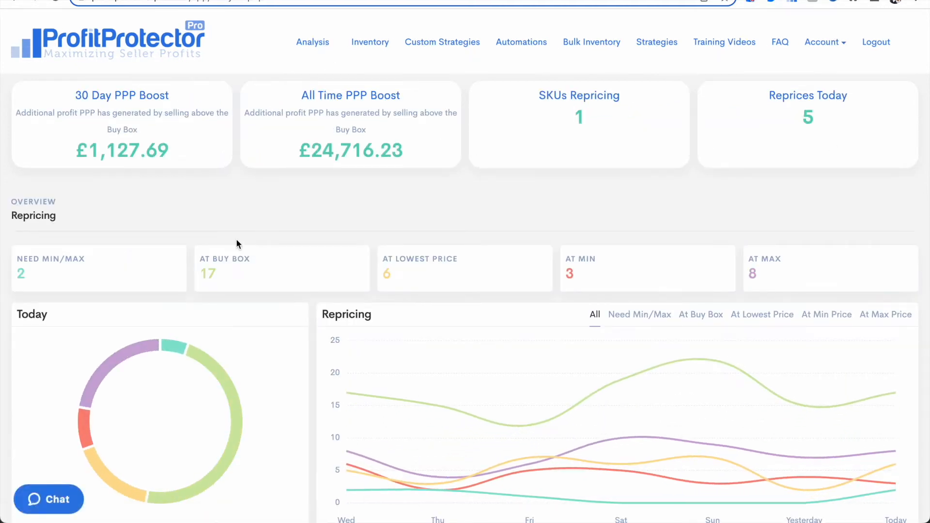
{"action": "mouse_move", "coordinate": [299, 185]}
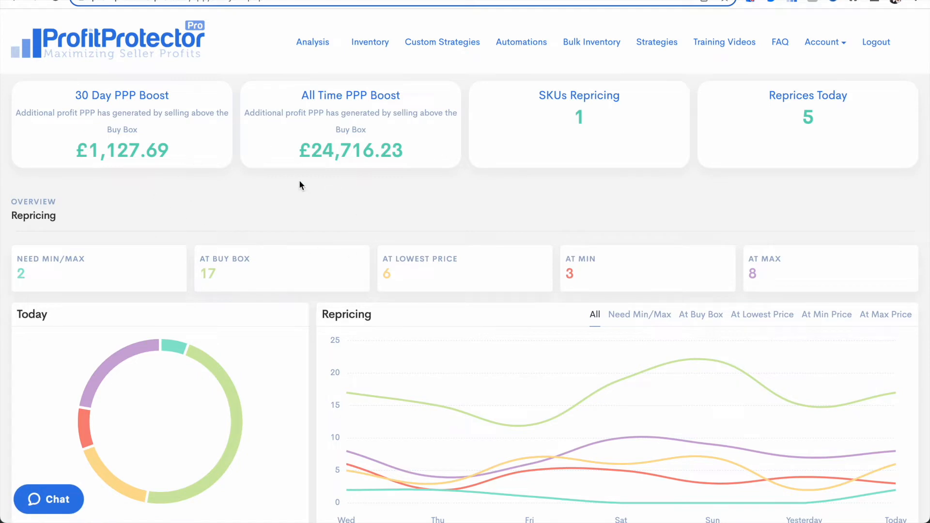
{"action": "mouse_move", "coordinate": [274, 239]}
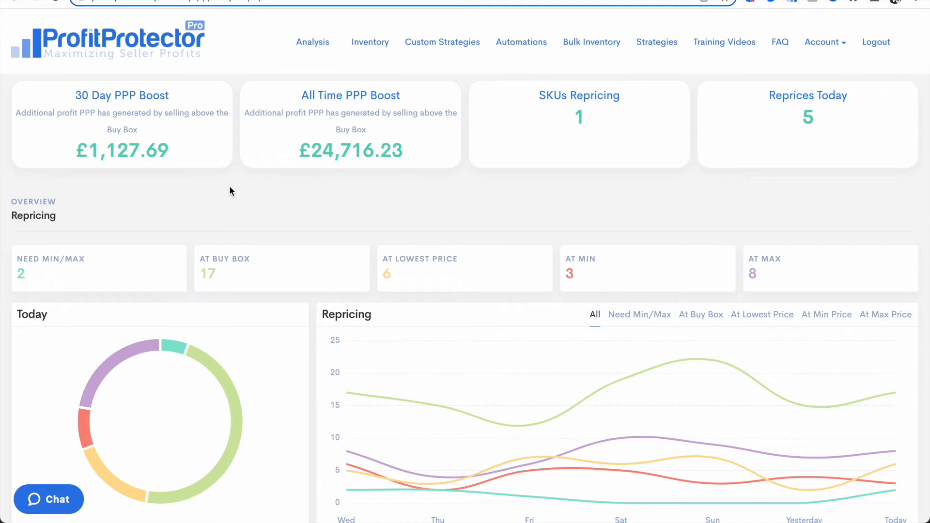
{"action": "mouse_move", "coordinate": [308, 178]}
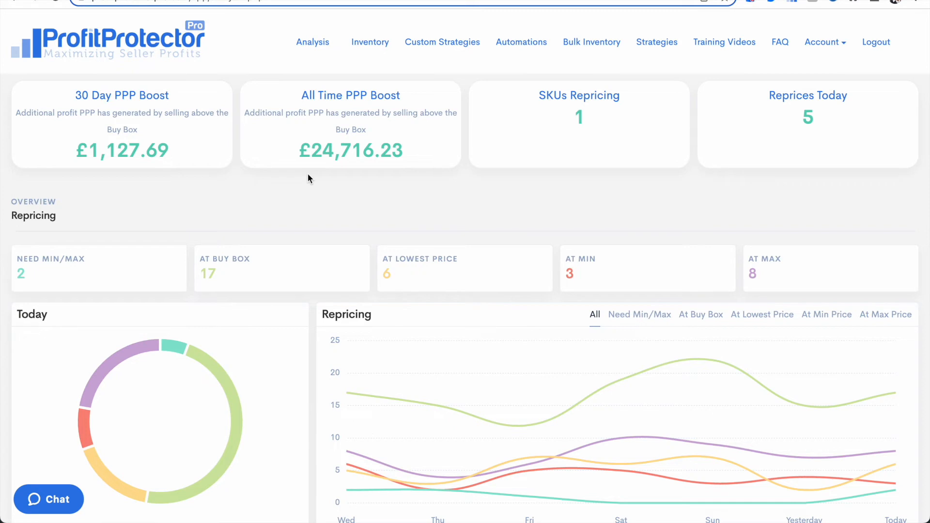
{"action": "mouse_move", "coordinate": [289, 172]}
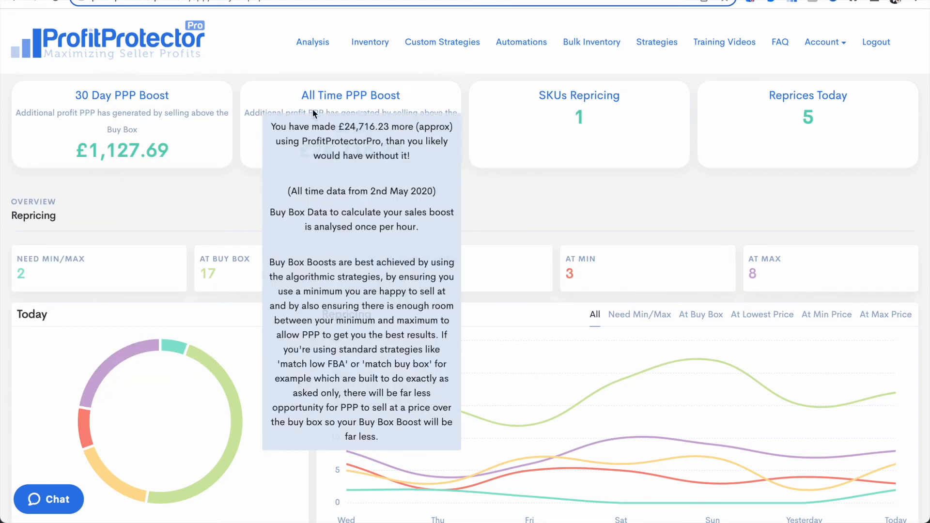
{"action": "mouse_move", "coordinate": [294, 141]}
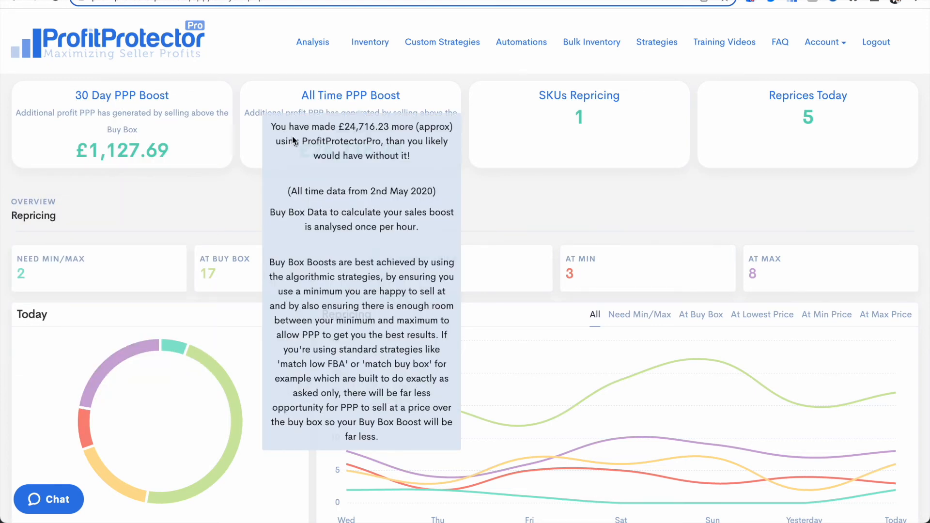